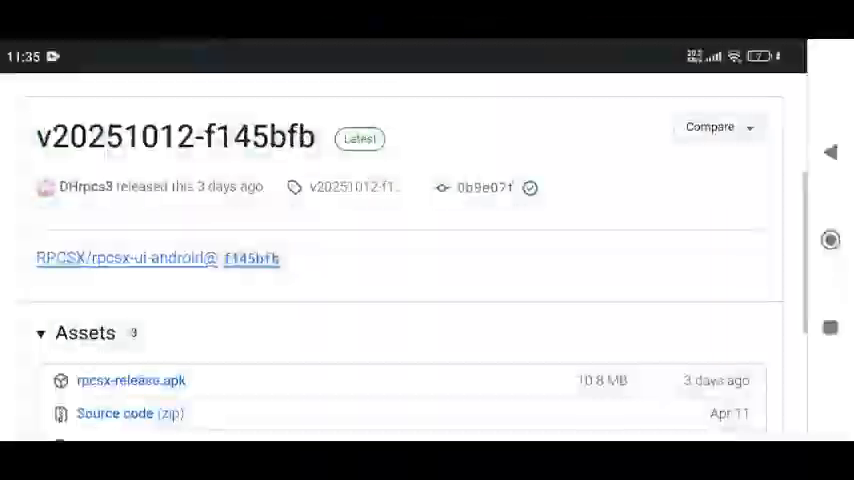
Scroll the RPCSX release page down to the Assets list showing rpcsx-release.apk
{"action": "scroll", "scroll_direction": "down", "scroll_amount": 3}
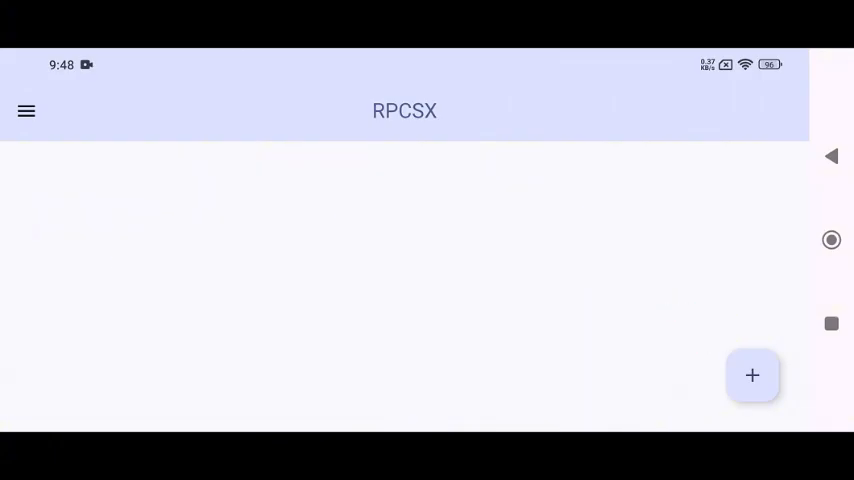
Browse the emulator Settings, then view and dismiss the System Info and About dialogs
{"action": "left_click", "coordinate": [26, 111]}
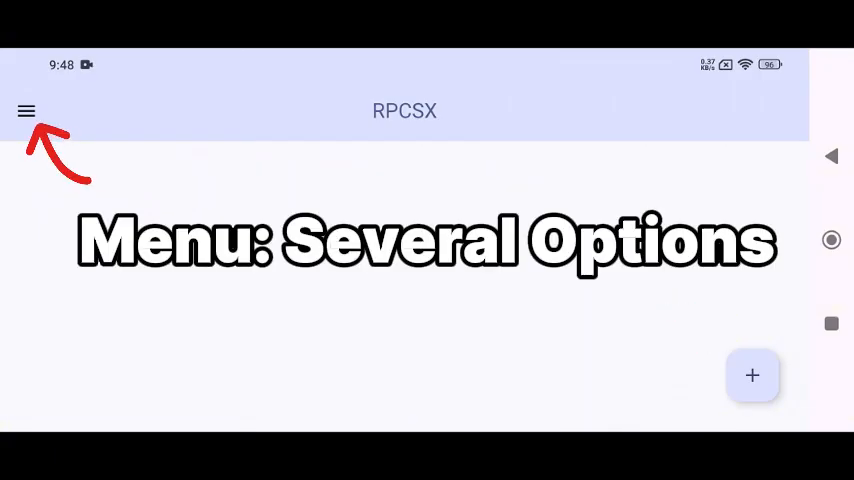
{"action": "left_click", "coordinate": [26, 111]}
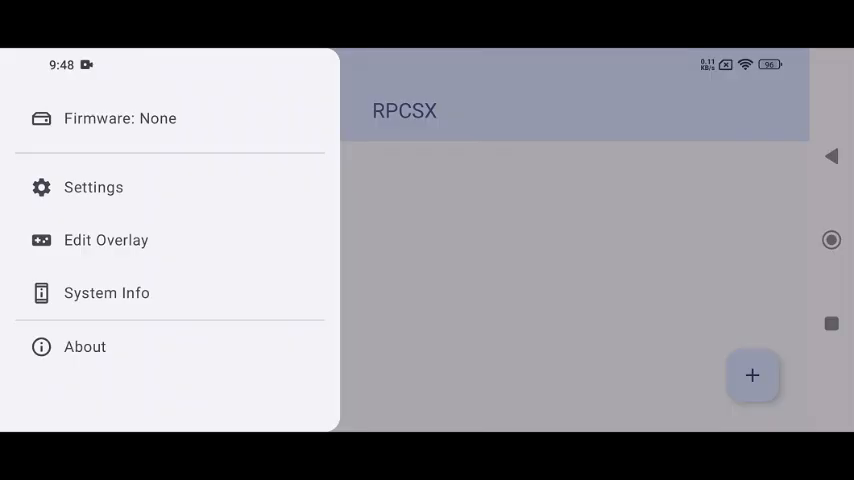
{"action": "left_click", "coordinate": [93, 187]}
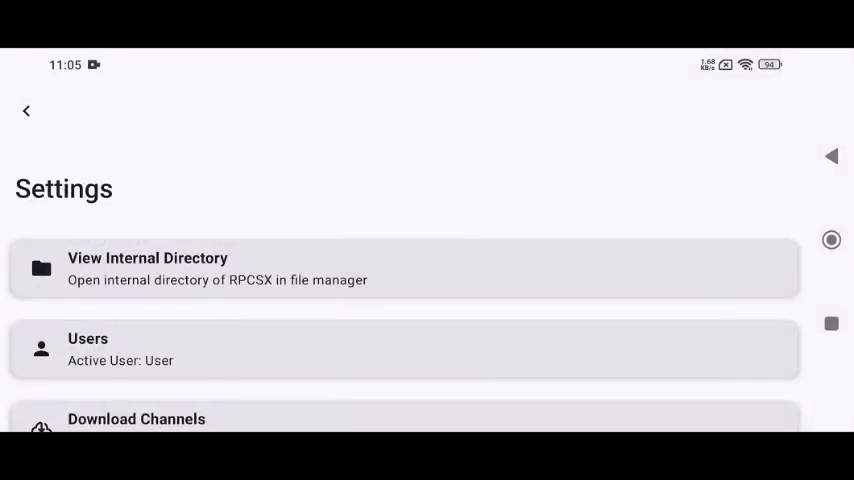
{"action": "scroll", "scroll_direction": "down", "scroll_amount": 3}
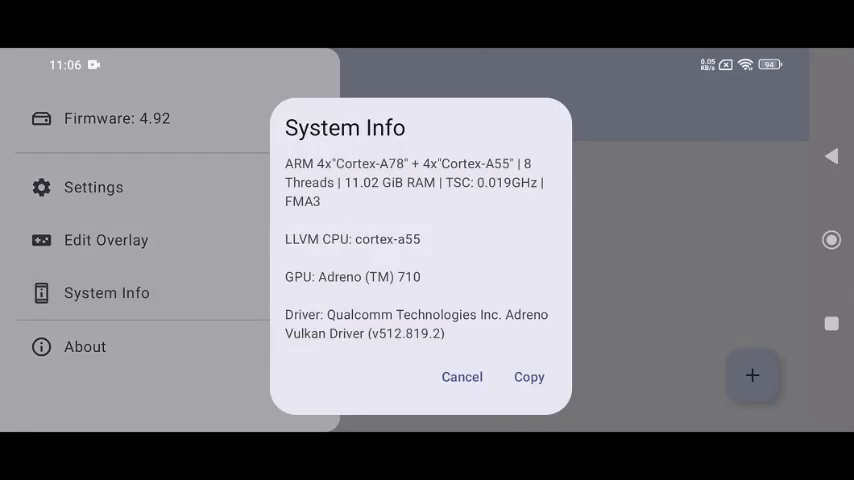
{"action": "left_click", "coordinate": [85, 346]}
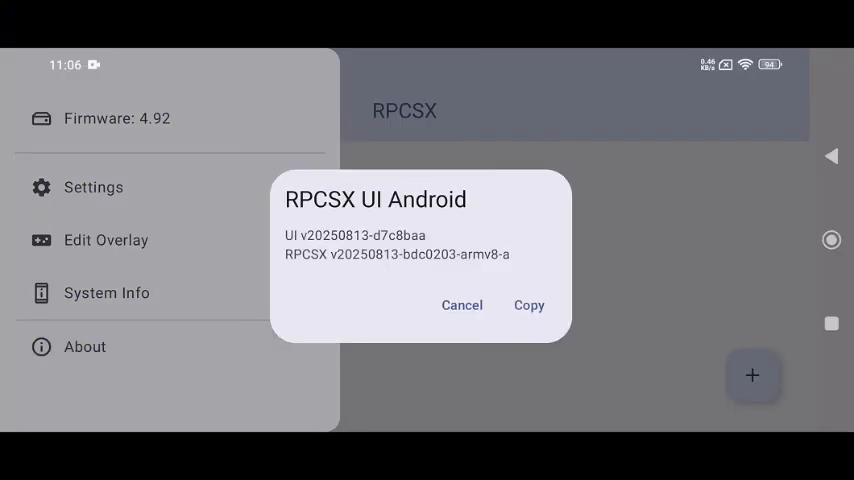
{"action": "left_click", "coordinate": [462, 305]}
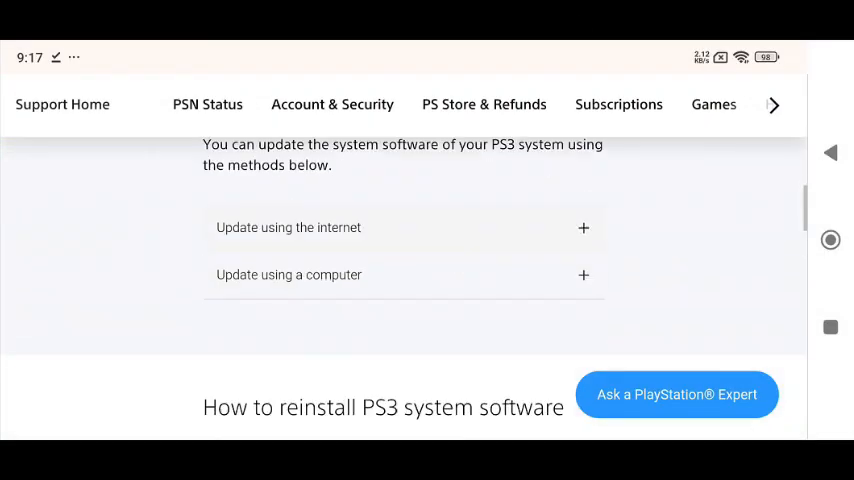
Scroll the PlayStation Support page to the PS3 system software update methods
{"action": "scroll", "scroll_direction": "down", "scroll_amount": 3}
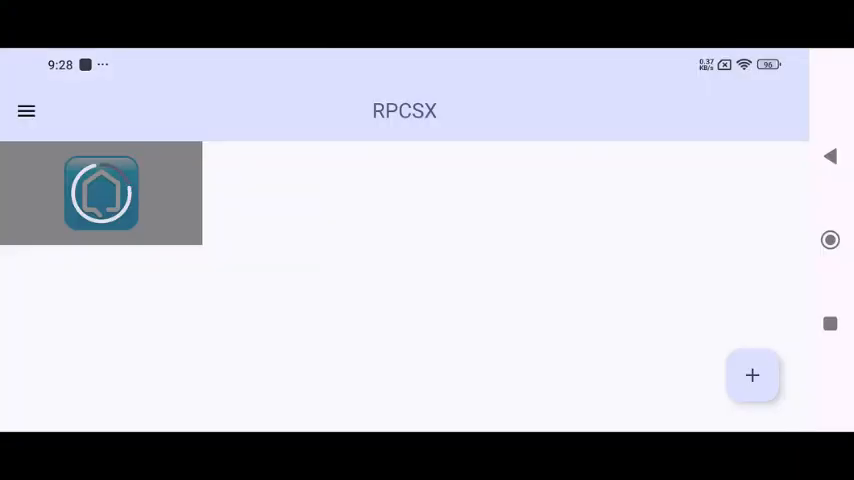
Let the firmware install complete and confirm the app menu lists Firmware 4.92
{"action": "left_click", "coordinate": [752, 375]}
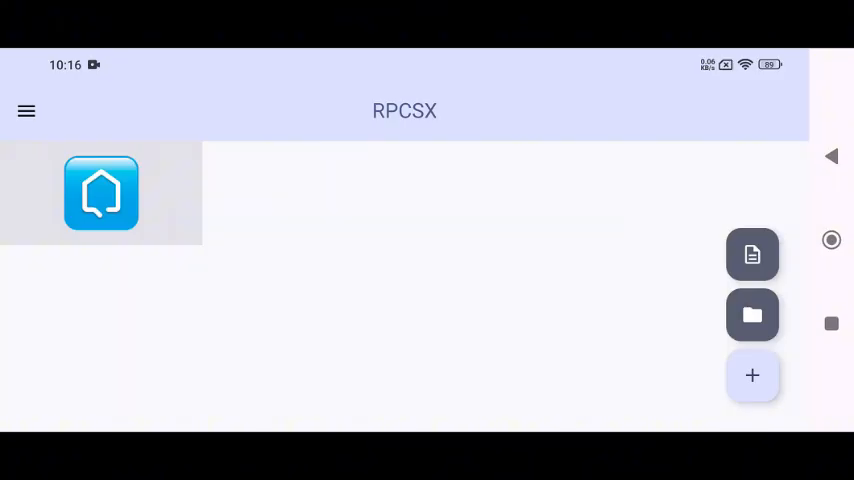
{"action": "left_click", "coordinate": [26, 110]}
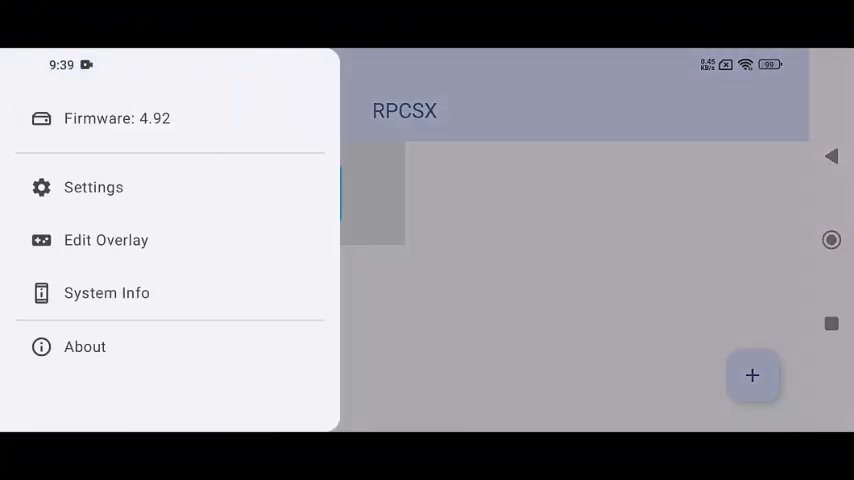
Confirm the GPU Driver Download Channel uses AdrenoToolsDrivers, then scroll the Settings list
{"action": "left_click", "coordinate": [93, 187]}
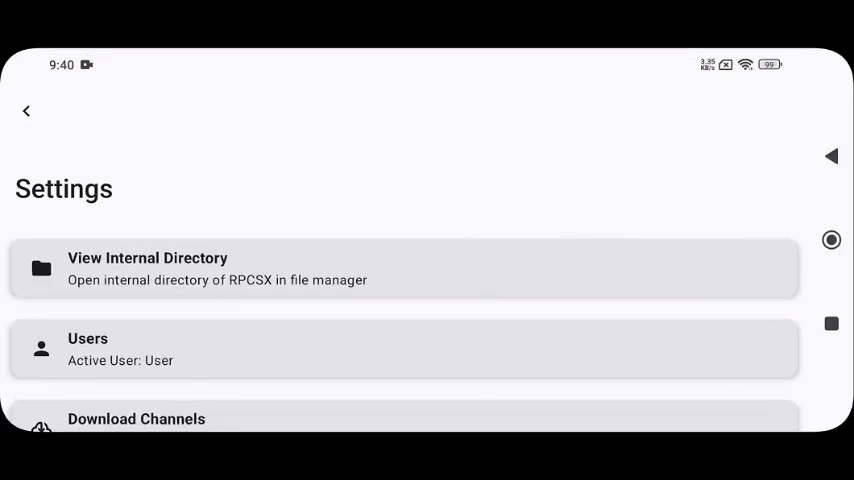
{"action": "scroll", "scroll_direction": "down", "scroll_amount": 3}
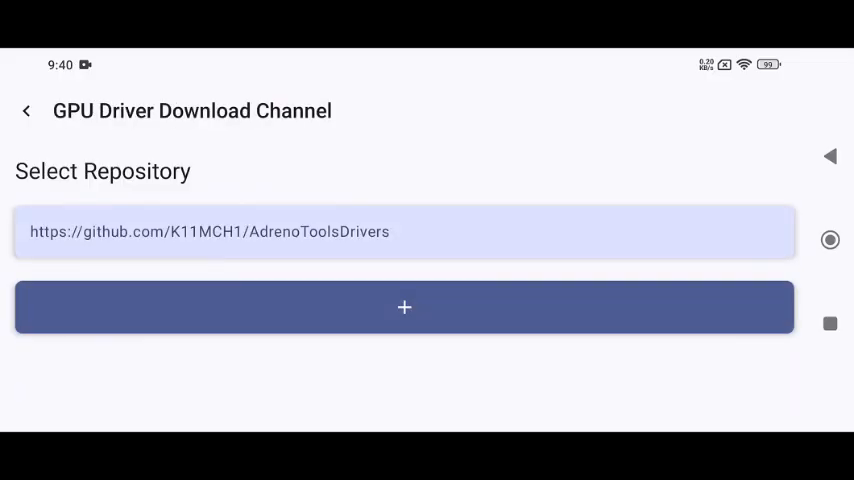
{"action": "left_click", "coordinate": [27, 110]}
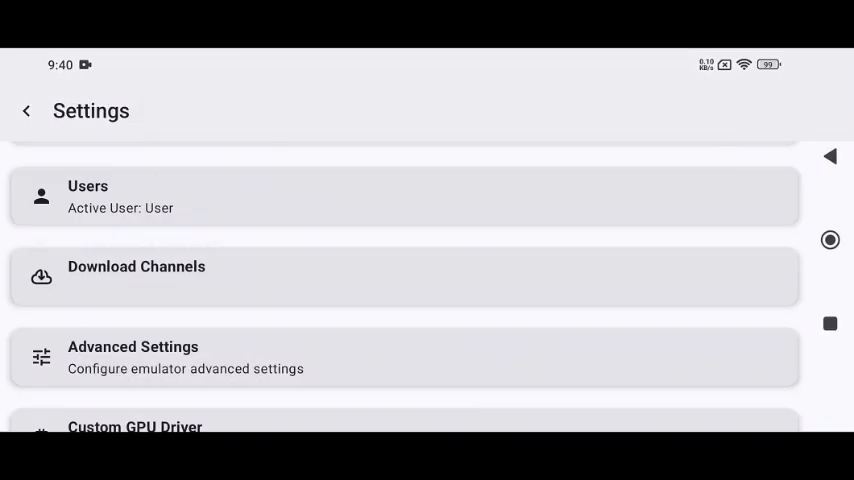
{"action": "scroll", "scroll_direction": "down", "scroll_amount": 3}
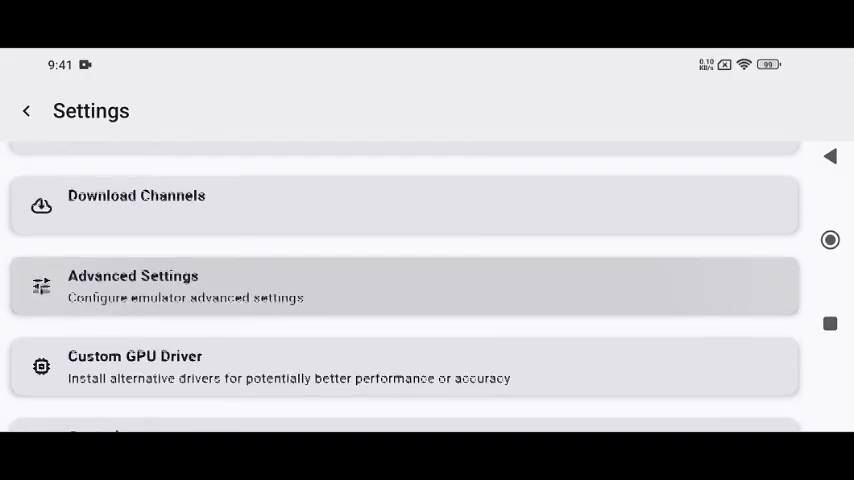
Raise the Core PPU Threads count to 3 in Advanced Settings
{"action": "left_click", "coordinate": [133, 286]}
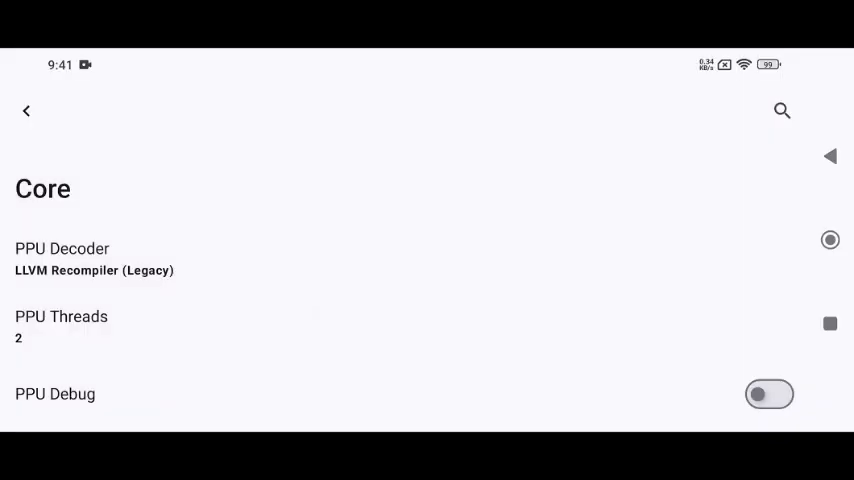
{"action": "left_click", "coordinate": [61, 325]}
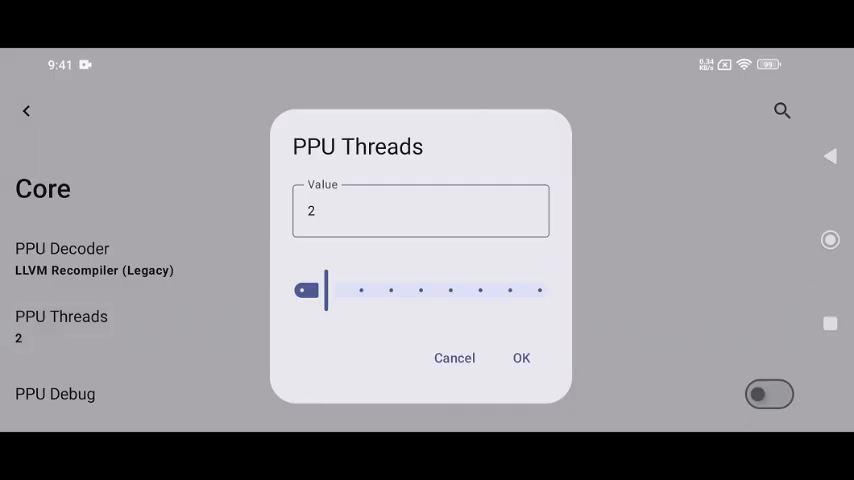
{"action": "left_click_drag", "start_coordinate": [320, 290], "coordinate": [388, 290]}
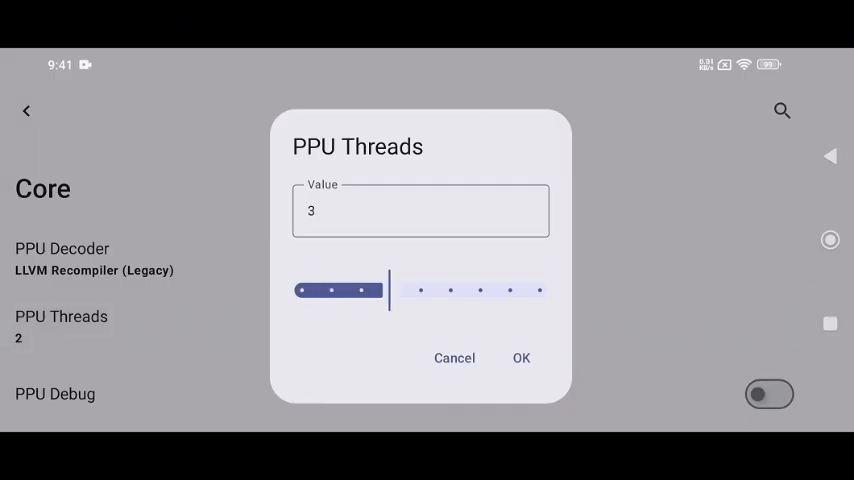
{"action": "left_click_drag", "start_coordinate": [388, 290], "coordinate": [420, 290]}
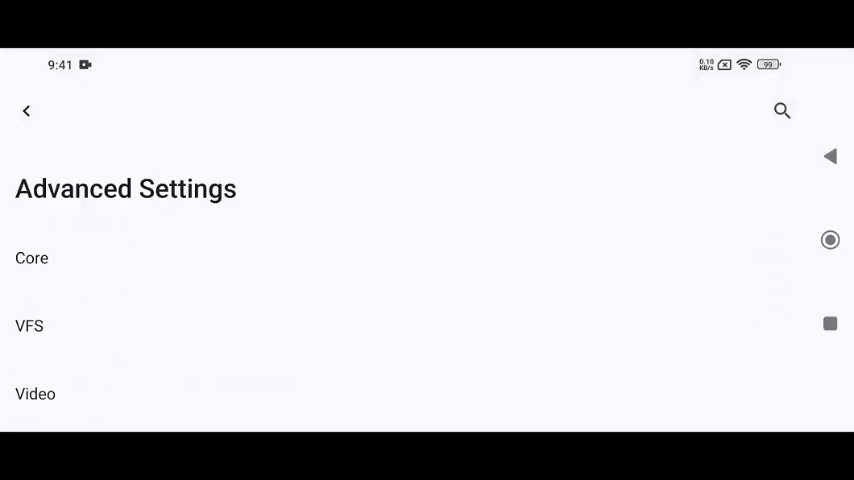
Look over the VFS disk options and return to Advanced Settings
{"action": "left_click", "coordinate": [29, 325]}
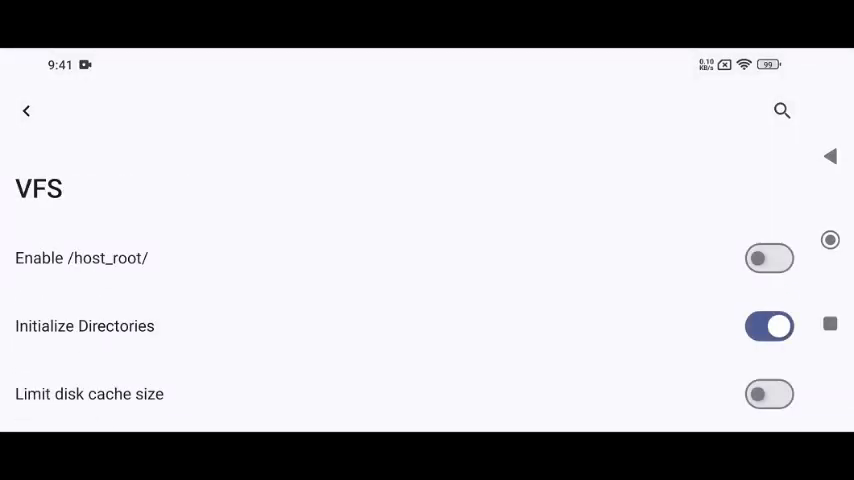
{"action": "scroll", "scroll_direction": "down", "scroll_amount": 3}
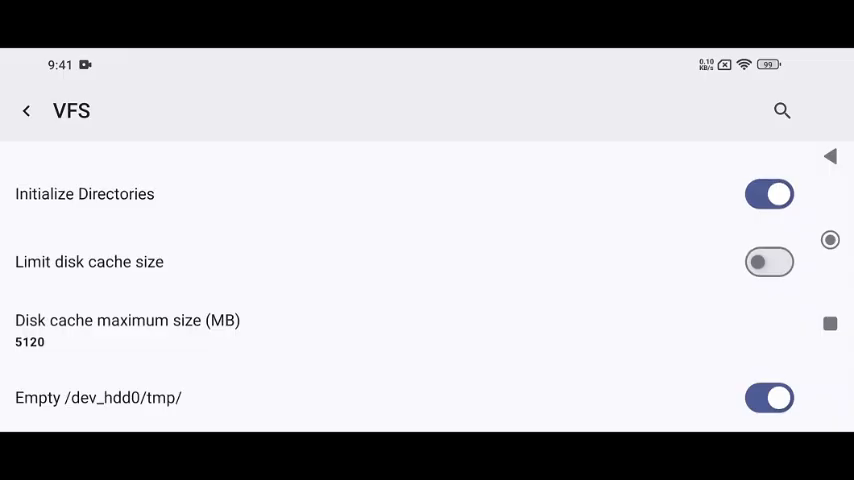
{"action": "left_click", "coordinate": [25, 110]}
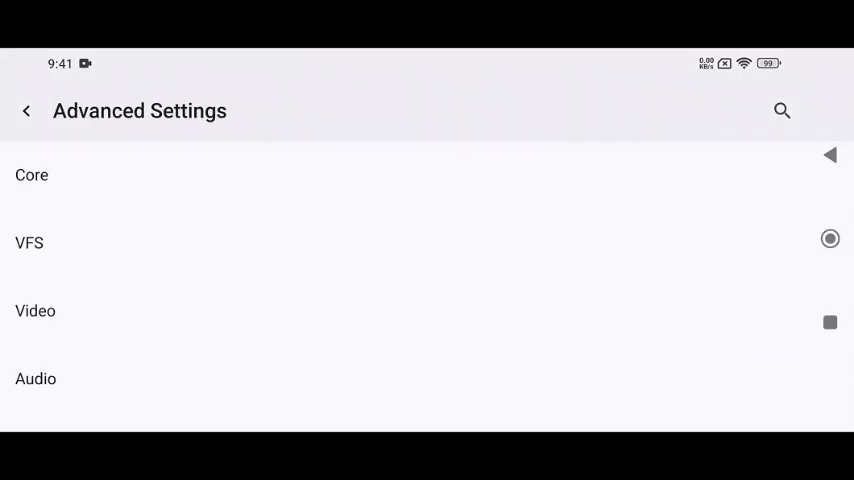
Keep Vulkan as the renderer and set the video resolution to 720x480
{"action": "left_click", "coordinate": [34, 310]}
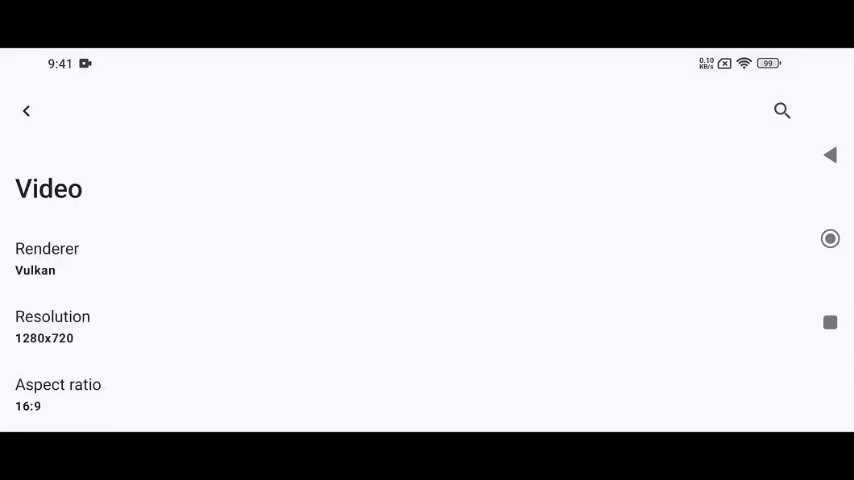
{"action": "left_click", "coordinate": [47, 258]}
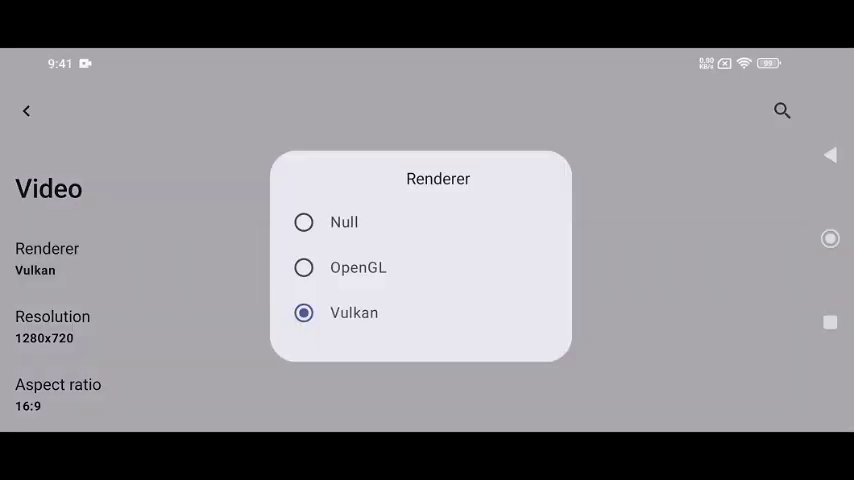
{"action": "left_click", "coordinate": [354, 312]}
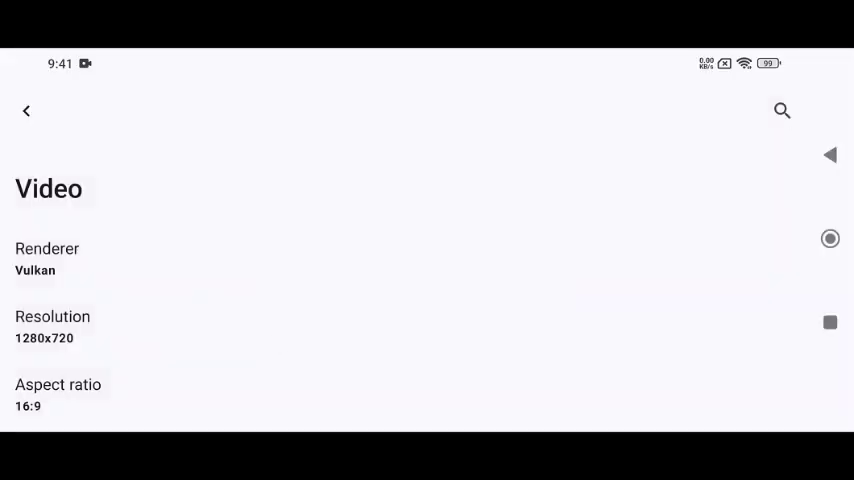
{"action": "scroll", "scroll_direction": "down", "scroll_amount": 3}
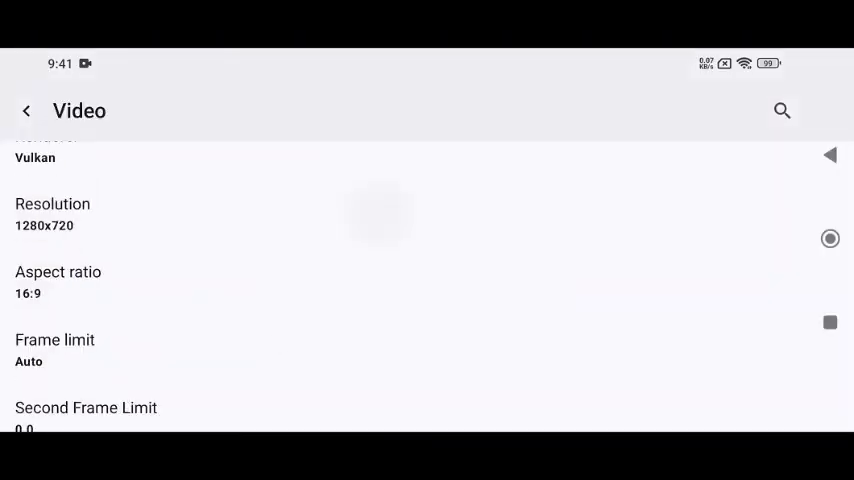
{"action": "left_click", "coordinate": [52, 210]}
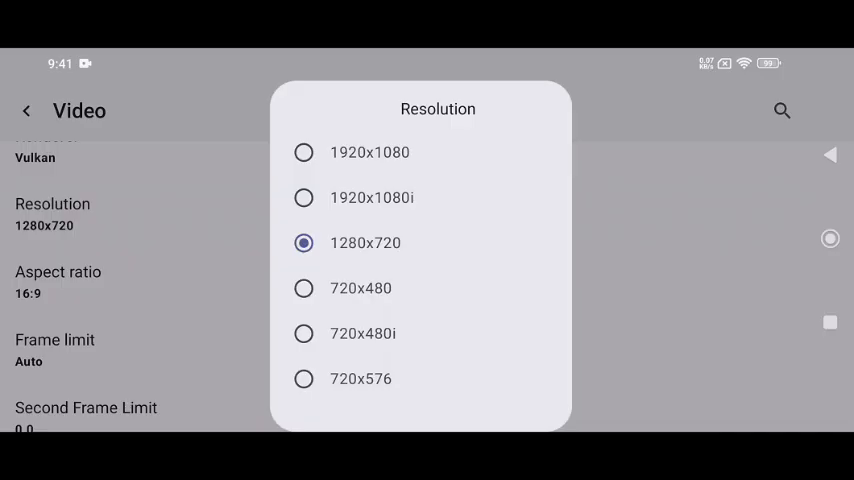
{"action": "left_click", "coordinate": [360, 288]}
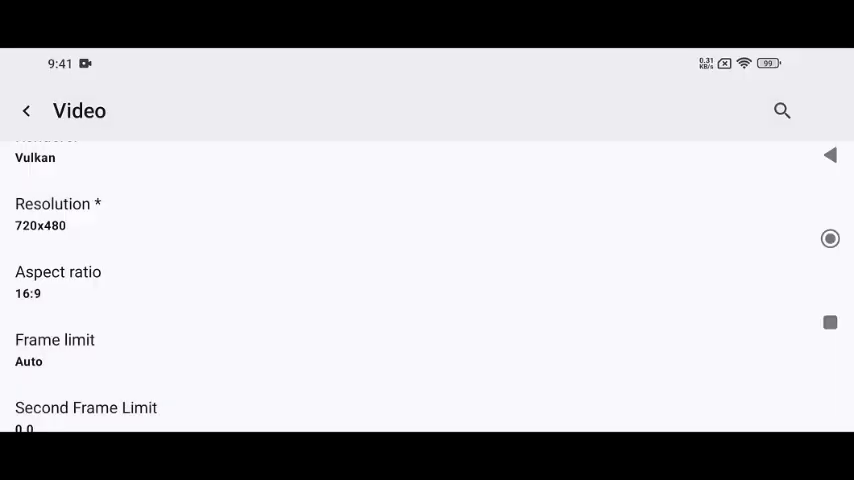
Review the Vulkan video options and enable the performance overlay's framerate graph
{"action": "left_click", "coordinate": [58, 281]}
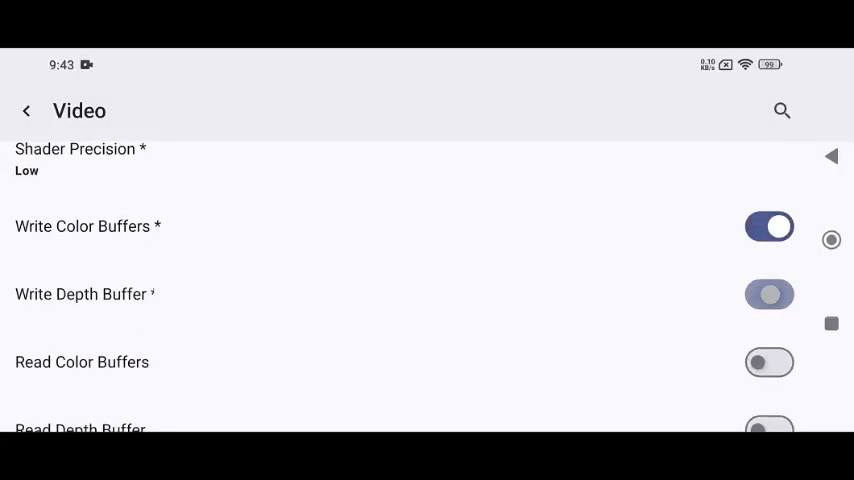
{"action": "scroll", "scroll_direction": "down", "scroll_amount": 3}
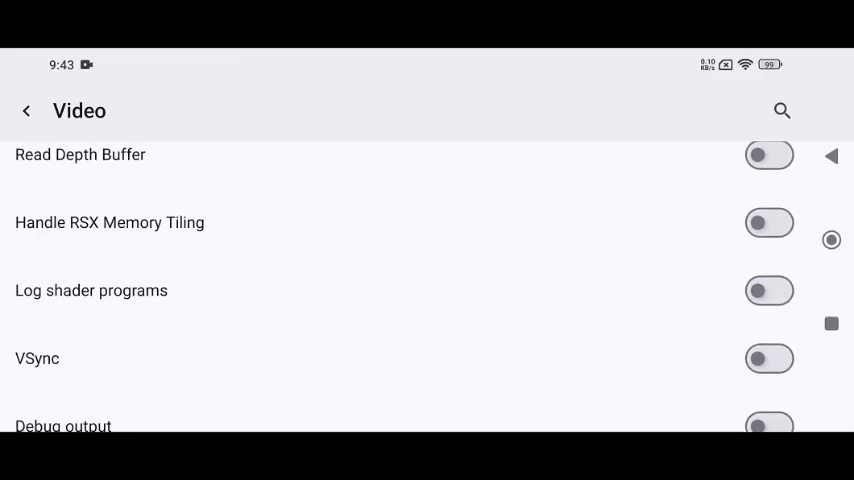
{"action": "left_click", "coordinate": [769, 358]}
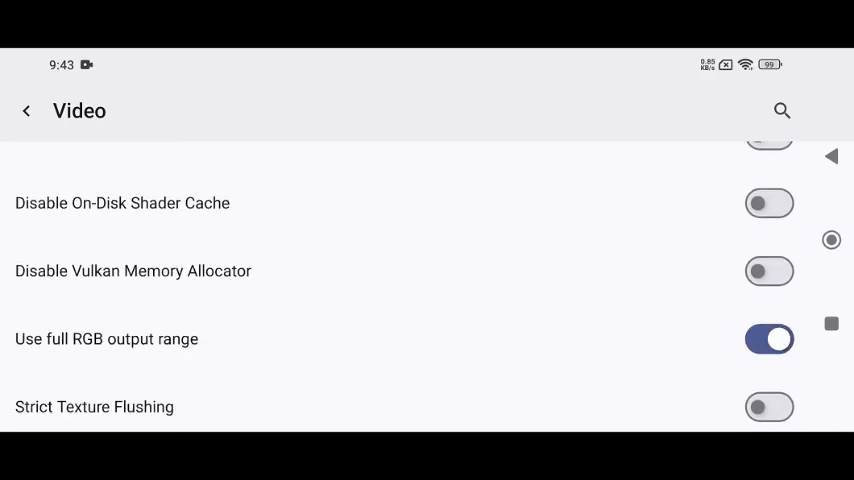
{"action": "scroll", "scroll_direction": "down", "scroll_amount": 3}
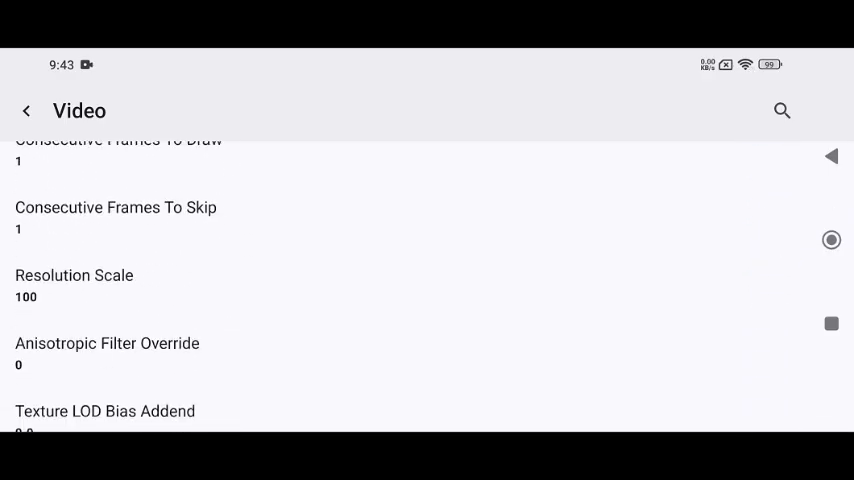
{"action": "left_click", "coordinate": [74, 285]}
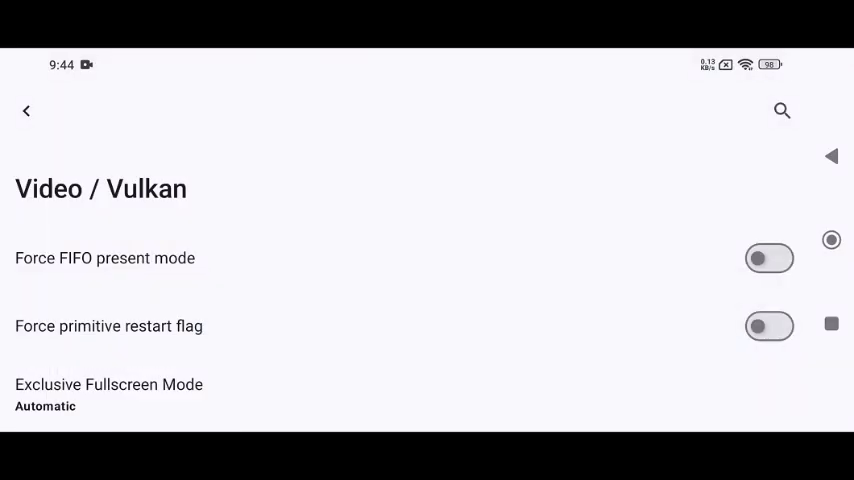
{"action": "scroll", "scroll_direction": "down", "scroll_amount": 3}
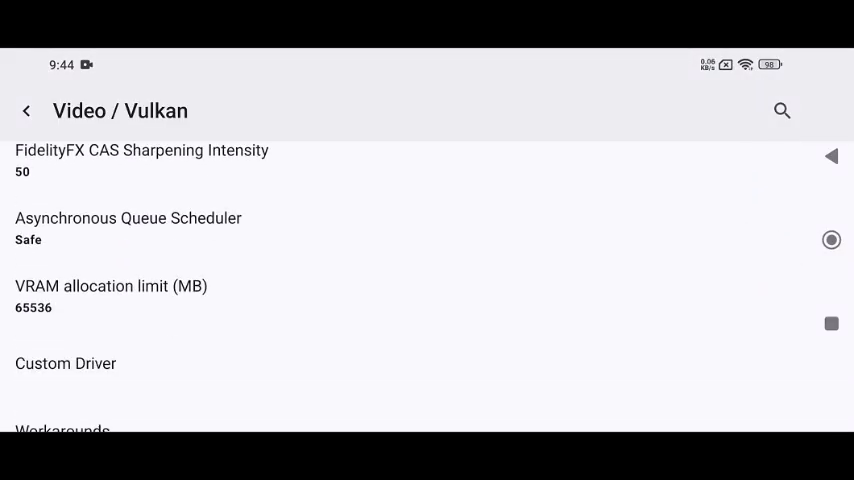
{"action": "left_click", "coordinate": [65, 363]}
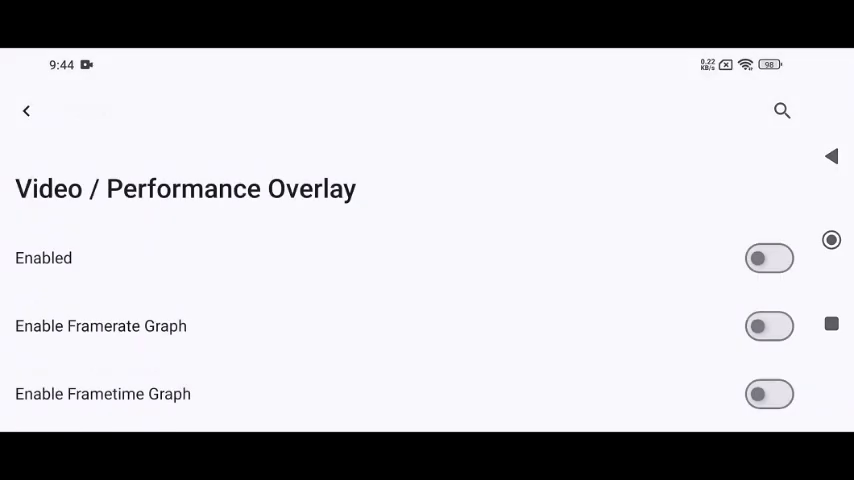
{"action": "left_click", "coordinate": [769, 258]}
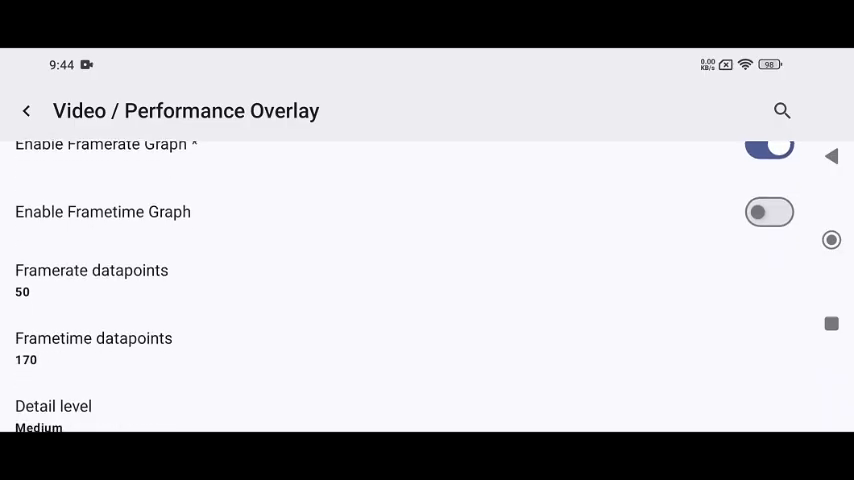
{"action": "left_click", "coordinate": [28, 110]}
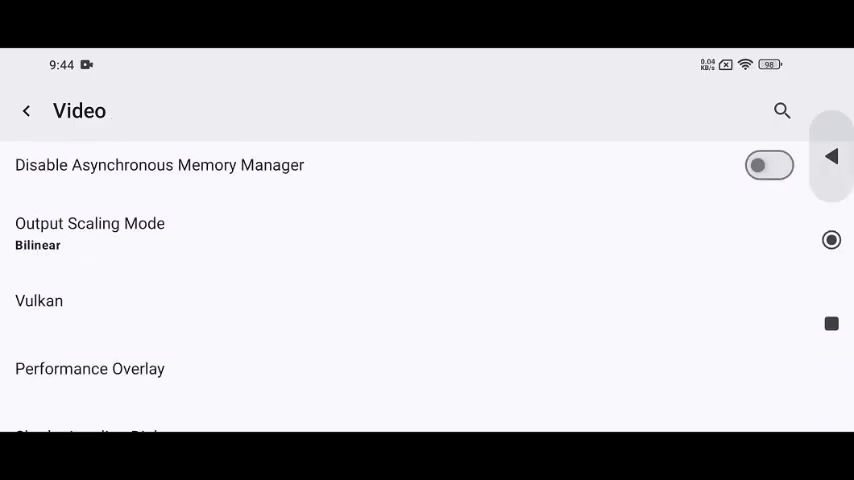
Add a custom GPU driver by downloading Qualcomm v819.2
{"action": "left_click", "coordinate": [28, 110]}
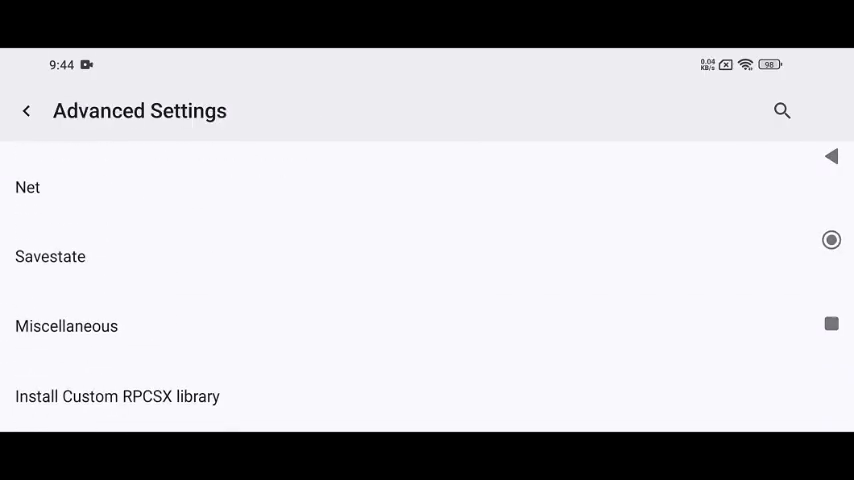
{"action": "scroll", "scroll_direction": "down", "scroll_amount": 3}
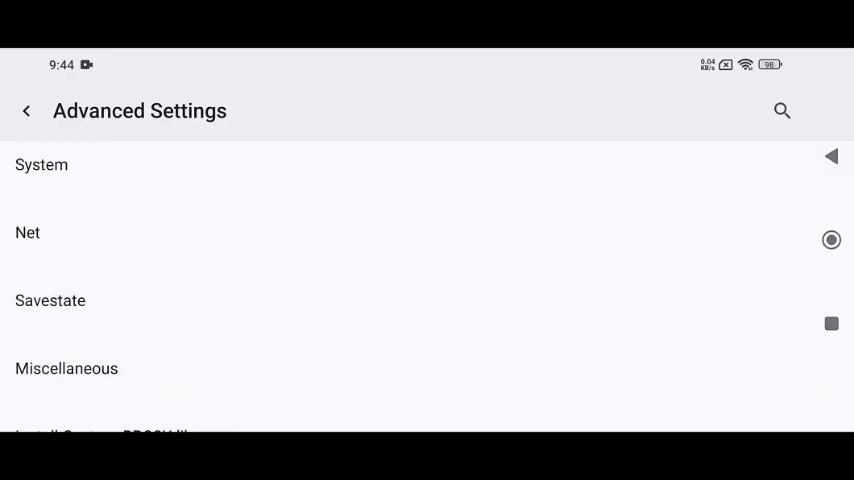
{"action": "scroll", "scroll_direction": "up", "scroll_amount": 3}
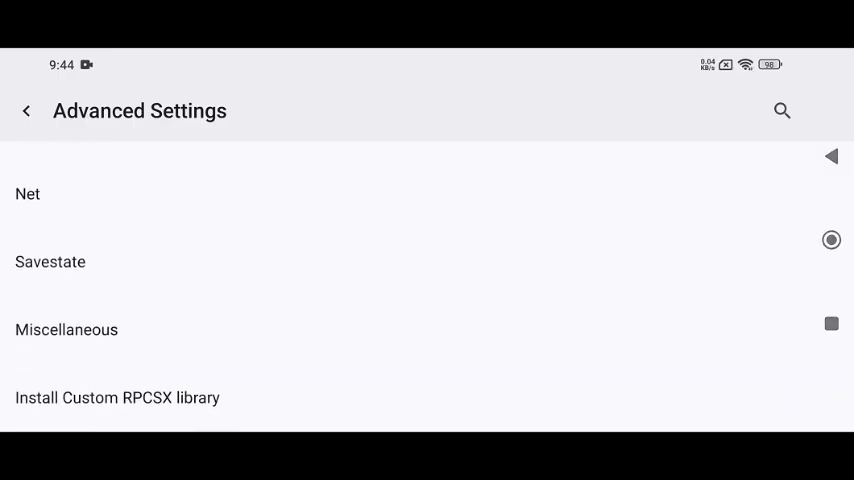
{"action": "left_click", "coordinate": [26, 110]}
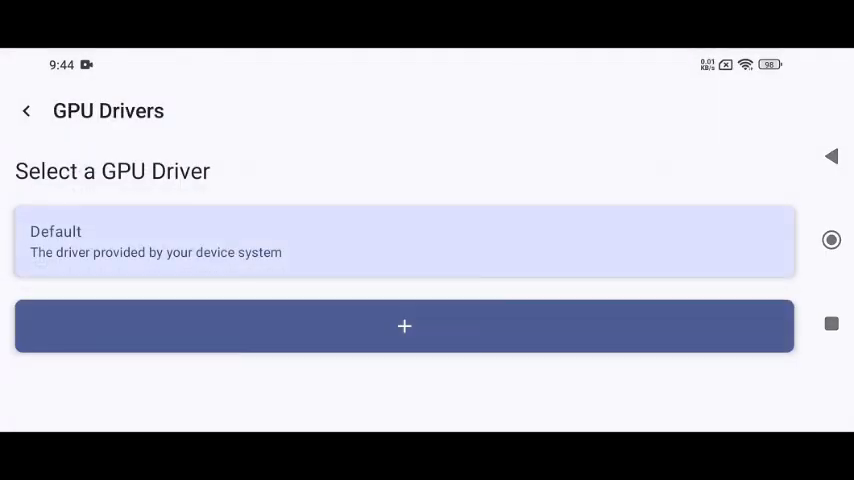
{"action": "left_click", "coordinate": [404, 325]}
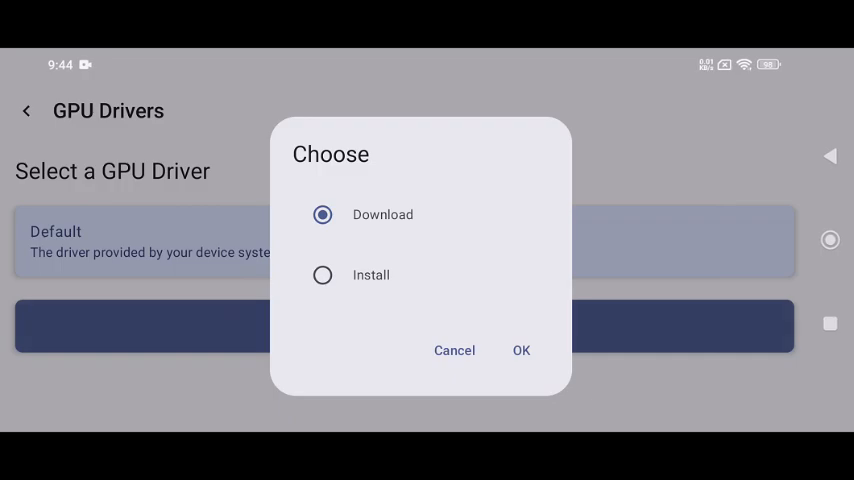
{"action": "left_click", "coordinate": [521, 350]}
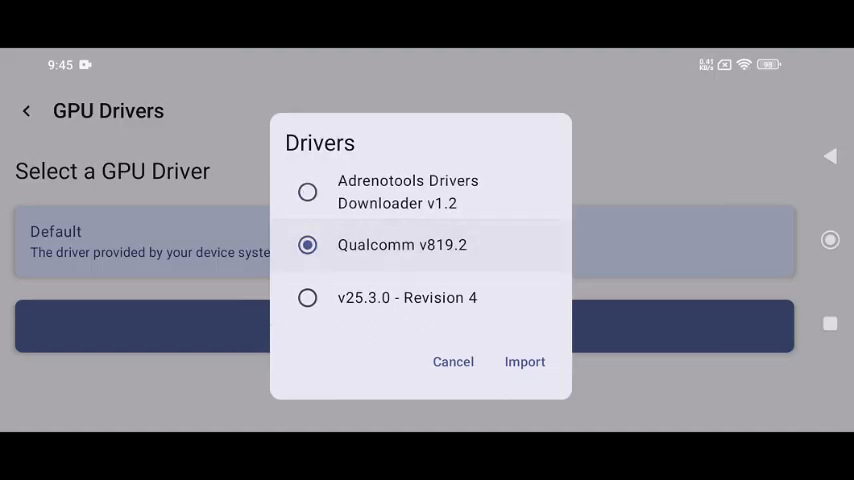
{"action": "left_click", "coordinate": [524, 362]}
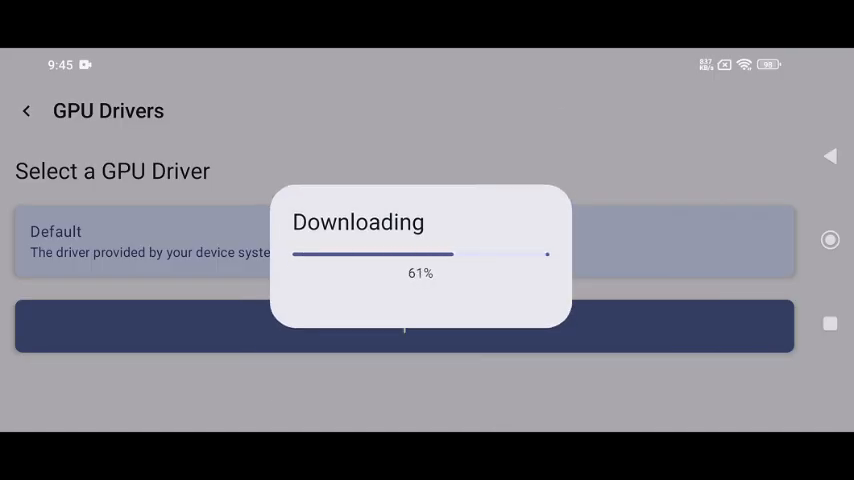